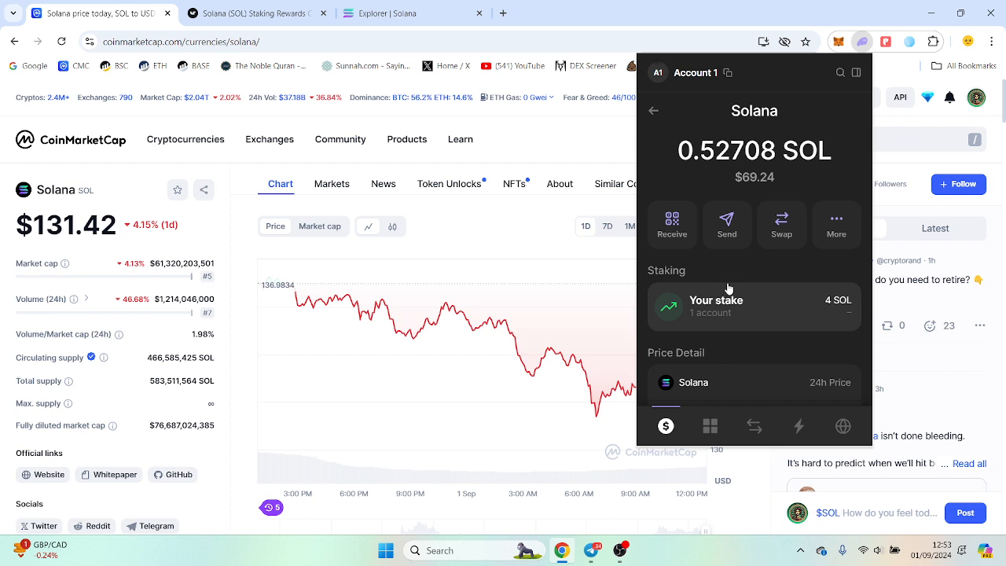
pyautogui.moveTo(739, 308)
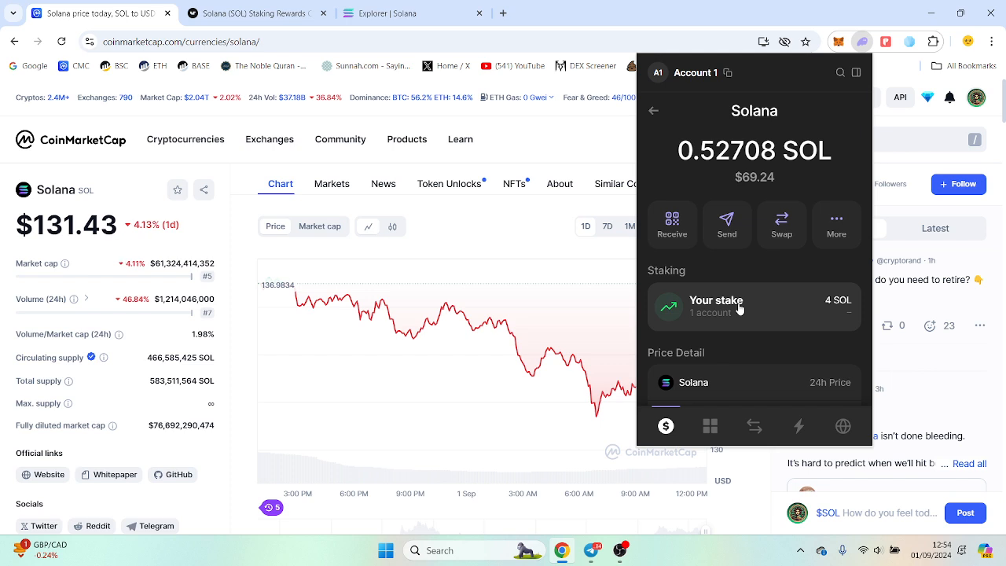
# Enter 4 SOL as the staking amount and set the staking time to one day (~$0.0991)
pyautogui.click(755, 305)
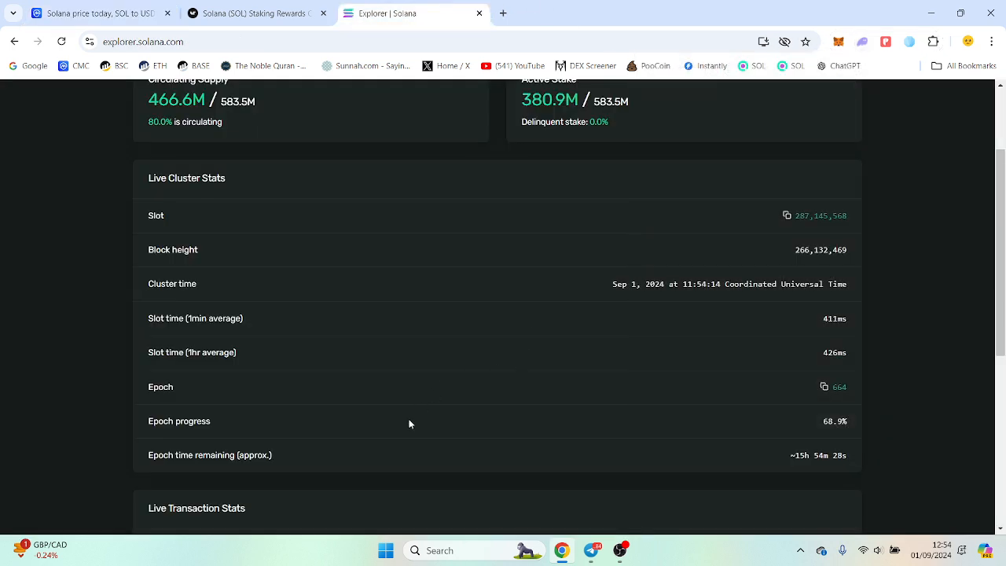
pyautogui.moveTo(233, 428)
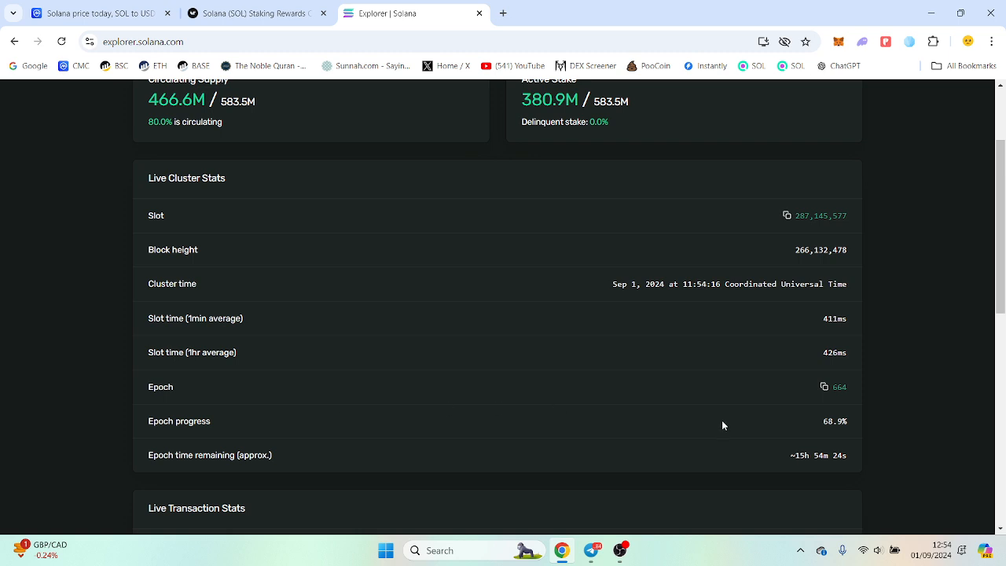
pyautogui.moveTo(849, 459)
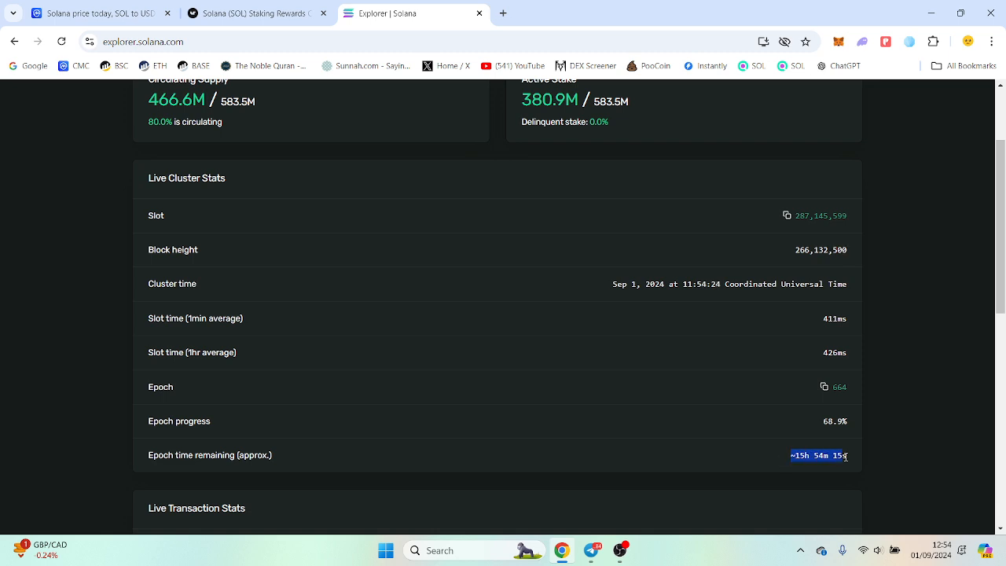
pyautogui.moveTo(830, 441)
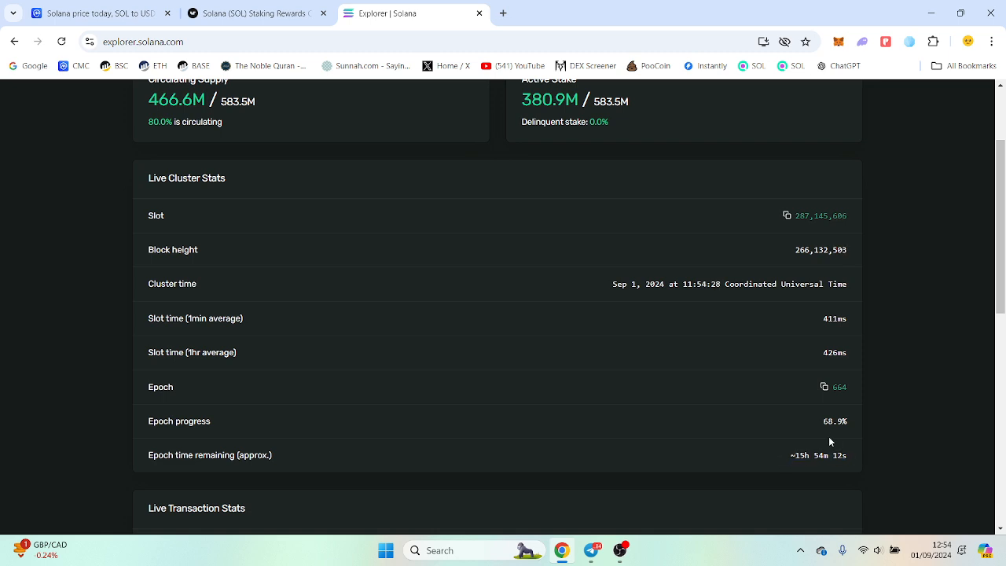
pyautogui.moveTo(758, 459)
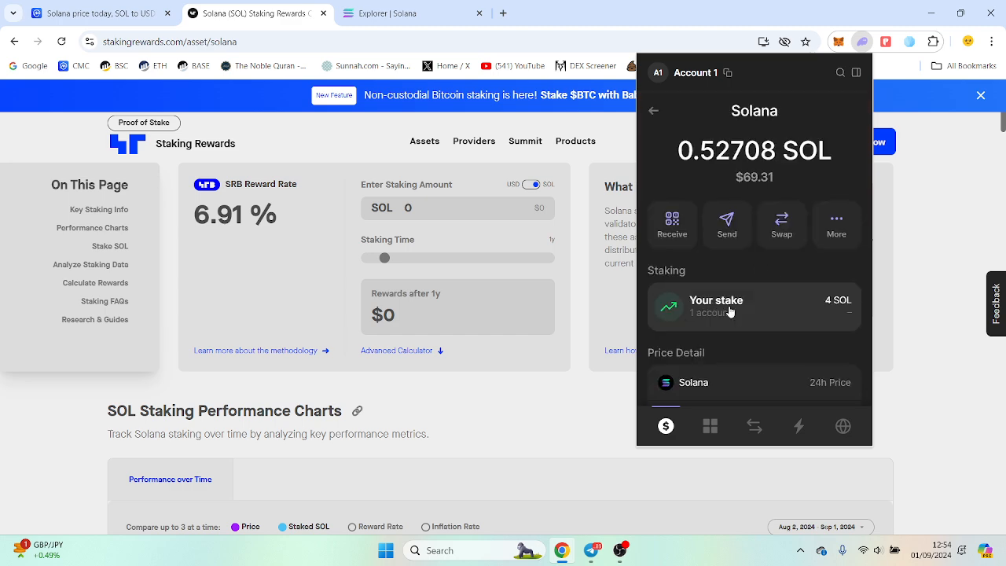
pyautogui.click(755, 307)
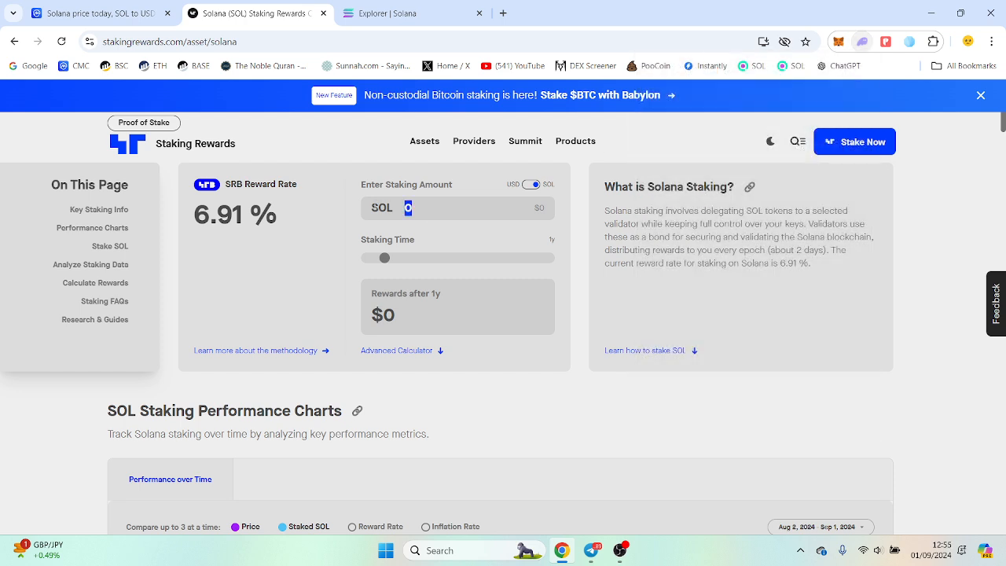
pyautogui.write('4')
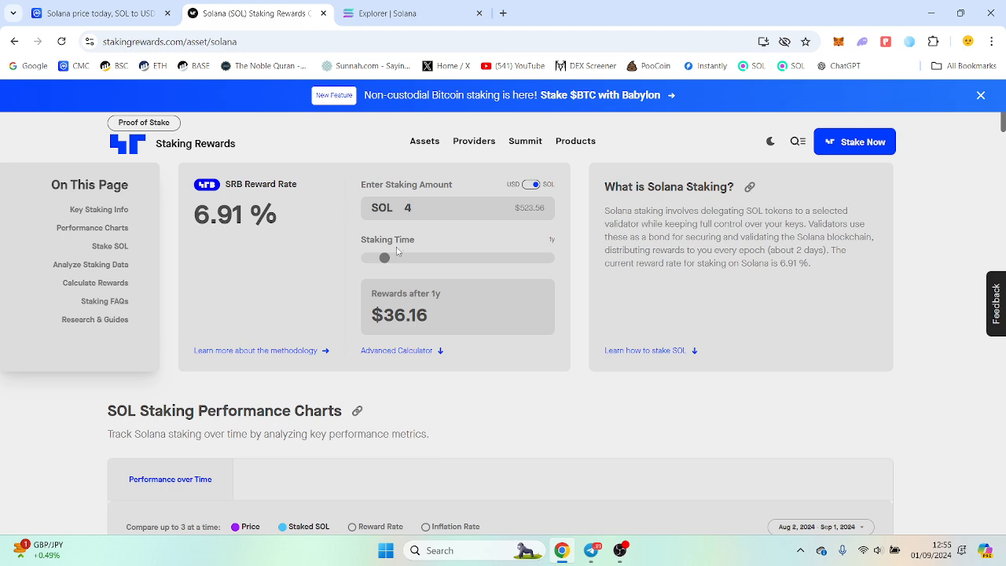
pyautogui.moveTo(384, 258); pyautogui.dragTo(367, 258)
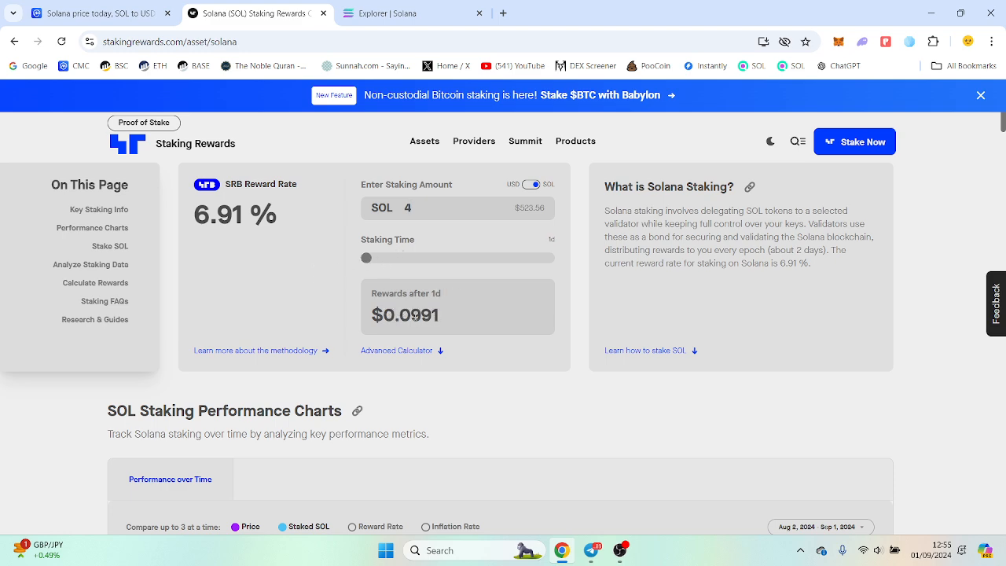
pyautogui.moveTo(343, 315)
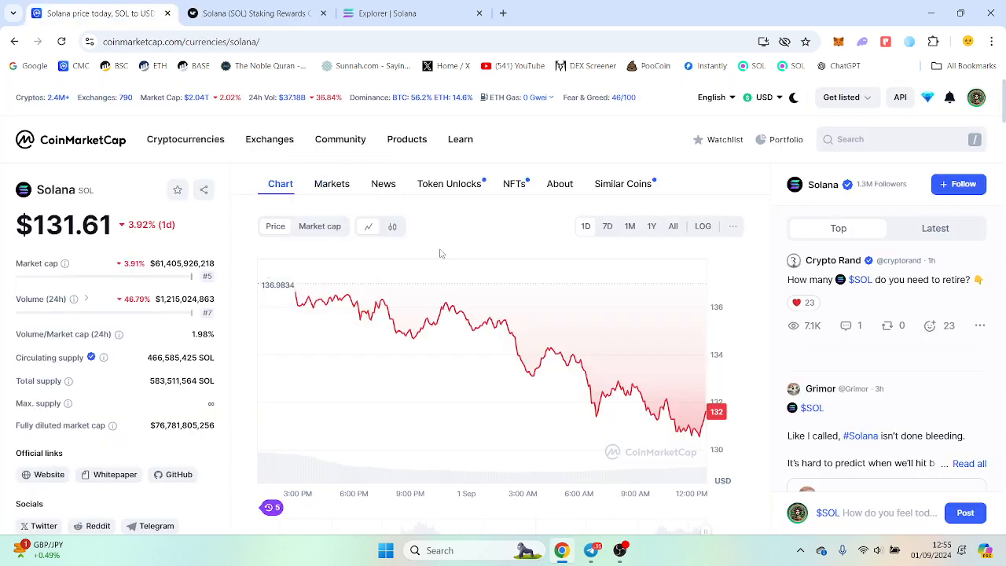
# View Solana's 1Y price chart on CoinMarketCap, then return to the Staking Rewards calculator
pyautogui.click(651, 226)
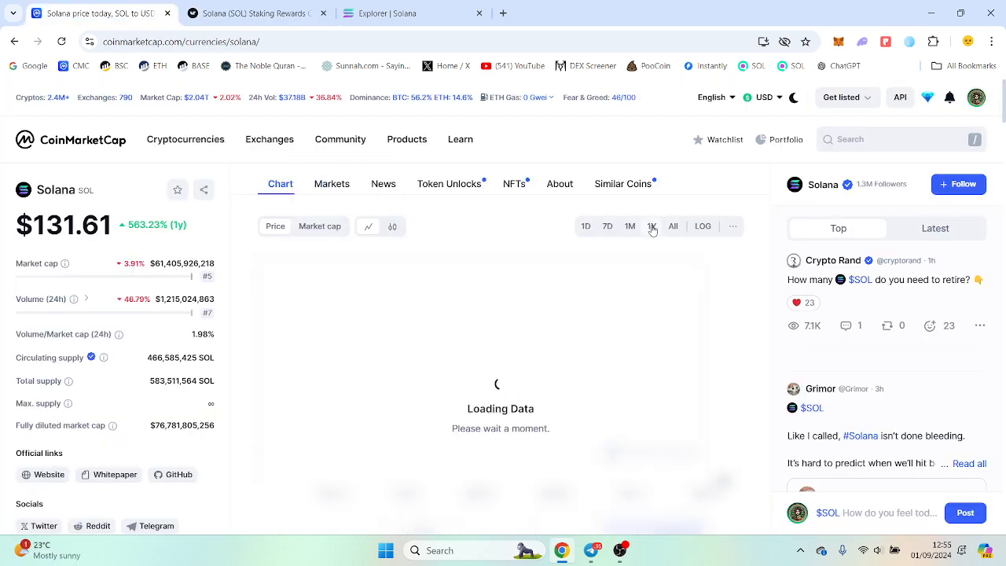
pyautogui.click(651, 226)
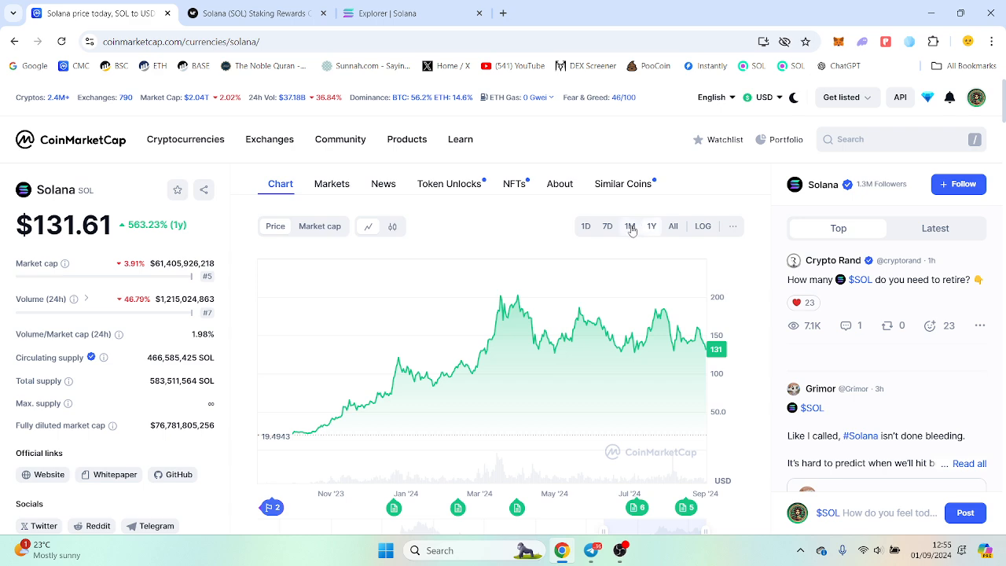
pyautogui.click(628, 227)
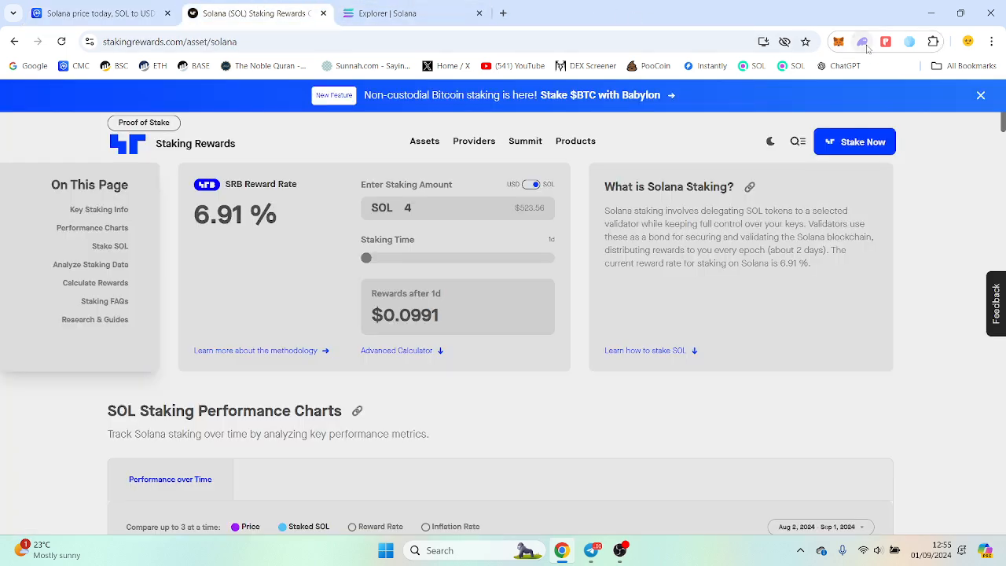
# From the Phantom Solana holding, start a new stake and bring up the validator list
pyautogui.click(863, 40)
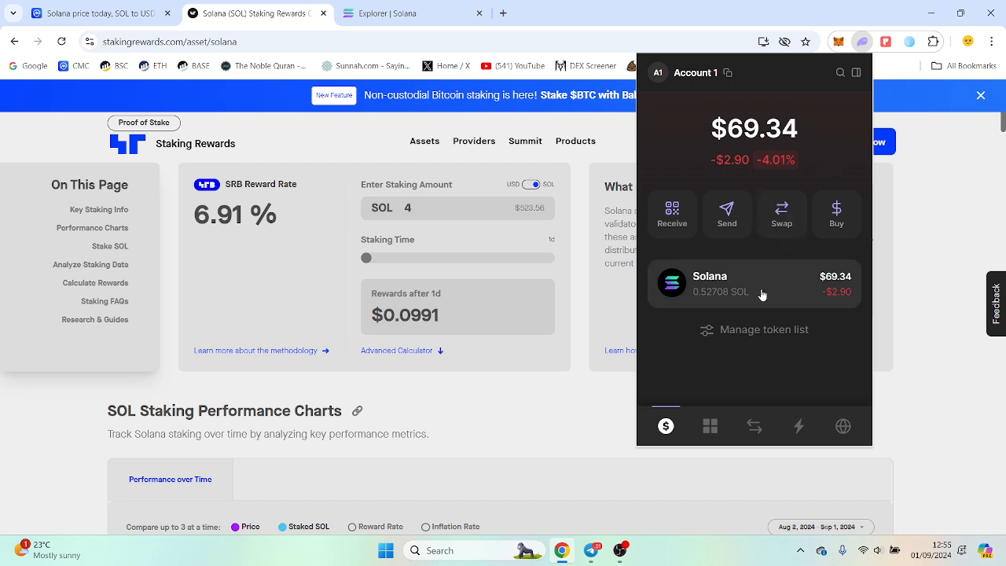
pyautogui.click(755, 283)
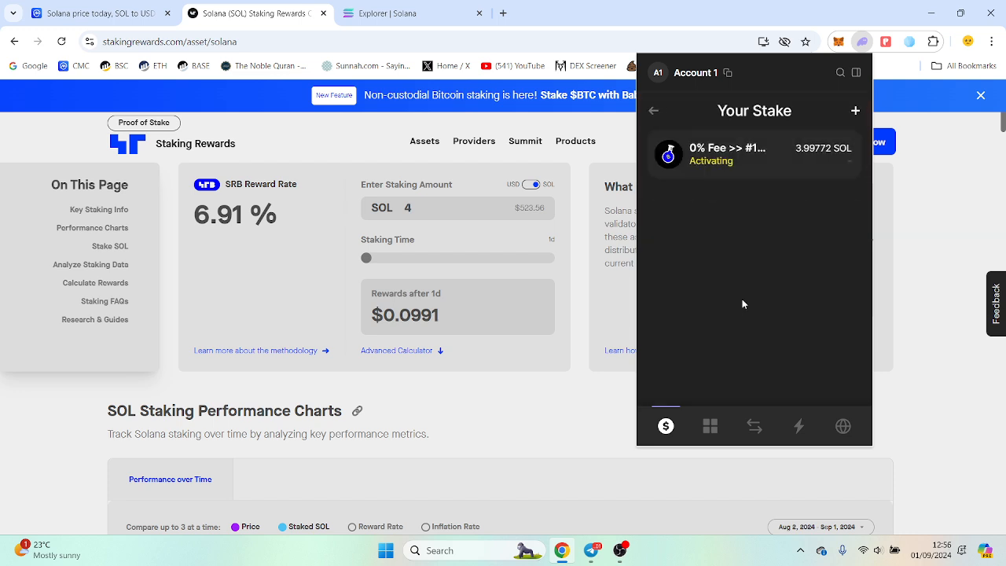
pyautogui.click(855, 111)
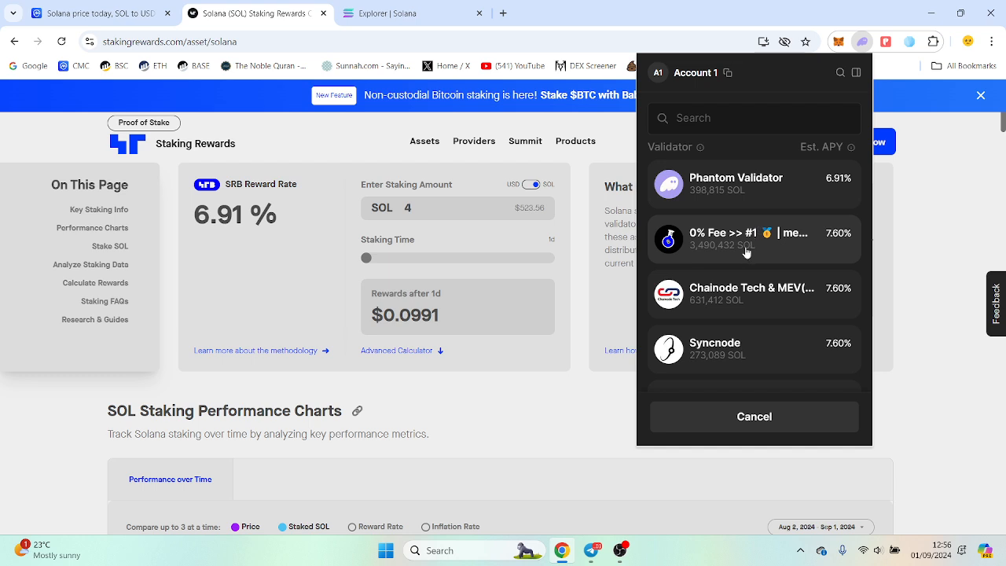
pyautogui.moveTo(830, 194)
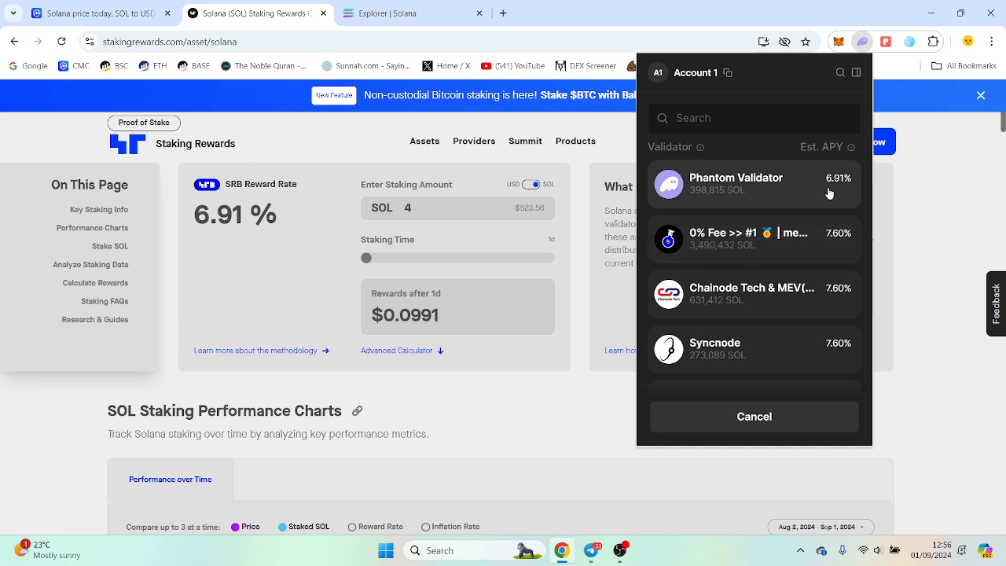
pyautogui.moveTo(834, 194)
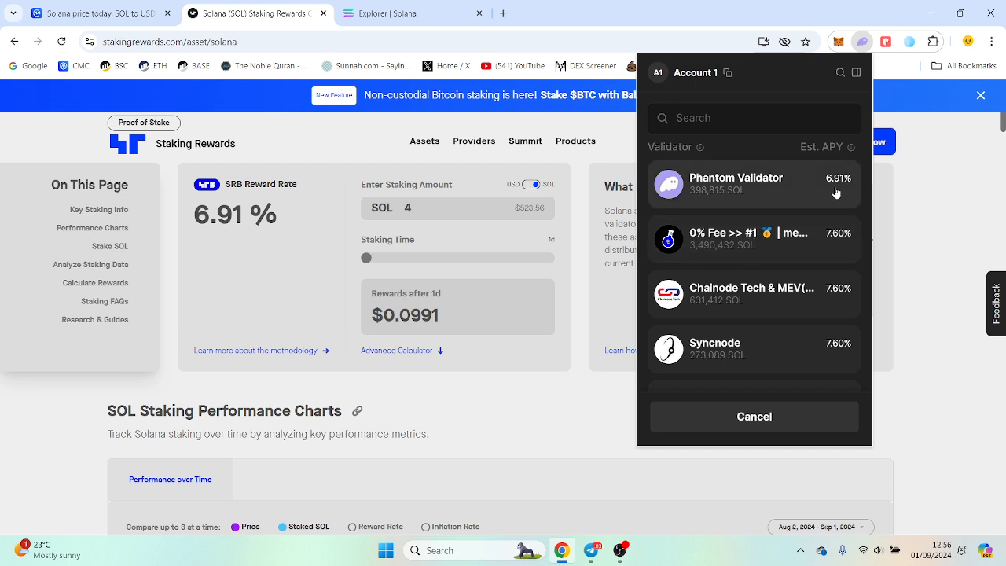
pyautogui.click(735, 183)
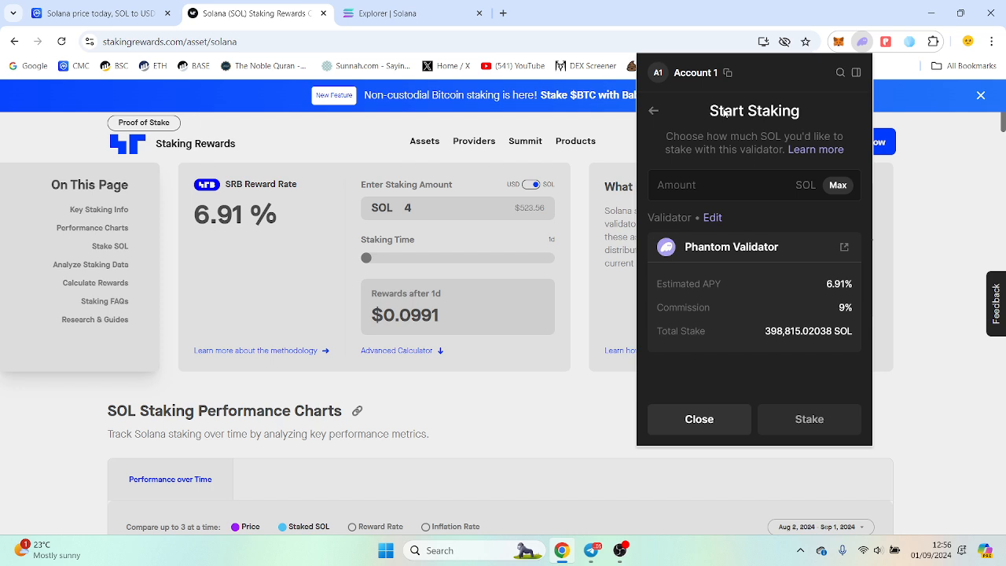
pyautogui.click(712, 217)
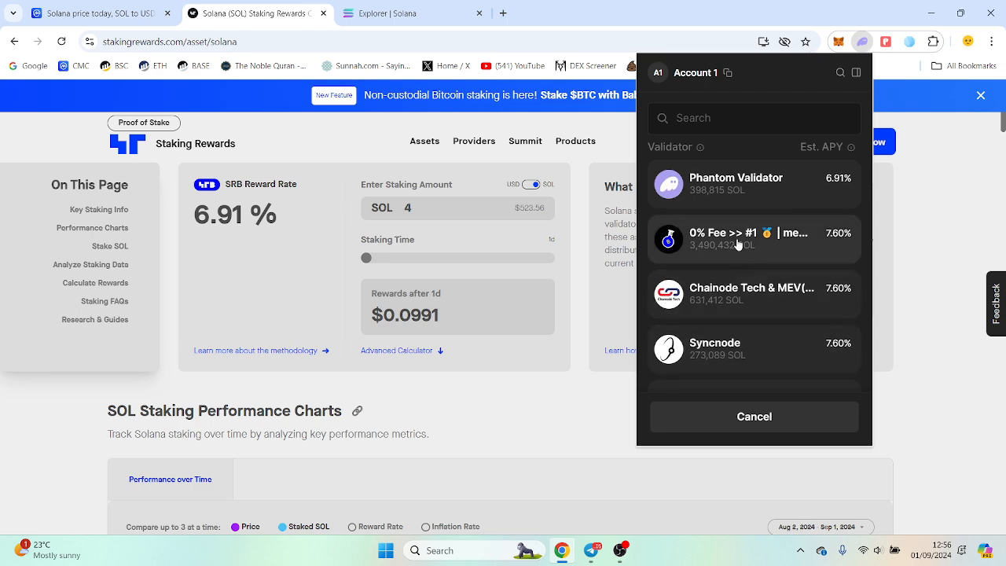
pyautogui.moveTo(833, 245)
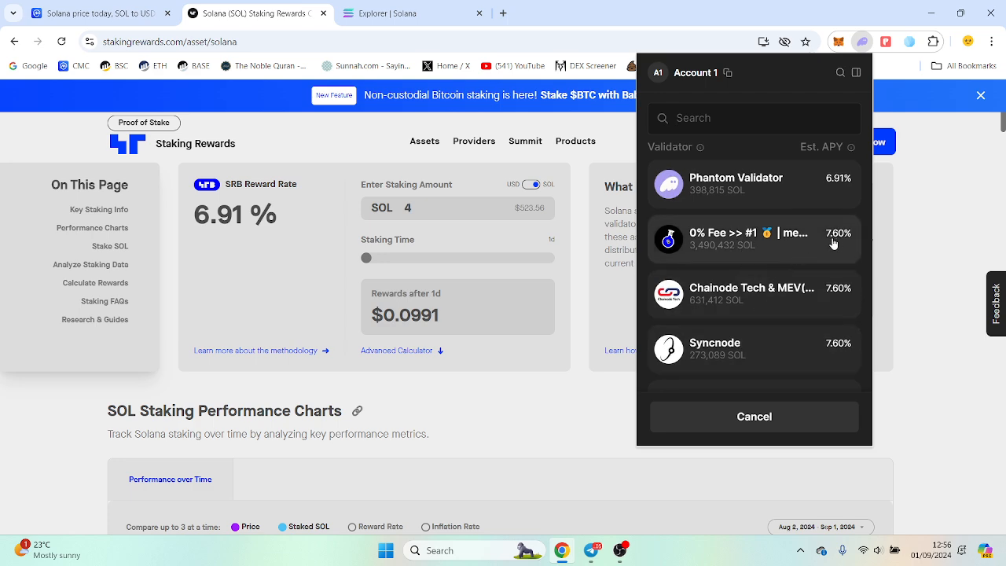
# Stake 0.5 SOL with the 0% Fee validator and view it activating in Your Stake list
pyautogui.click(755, 239)
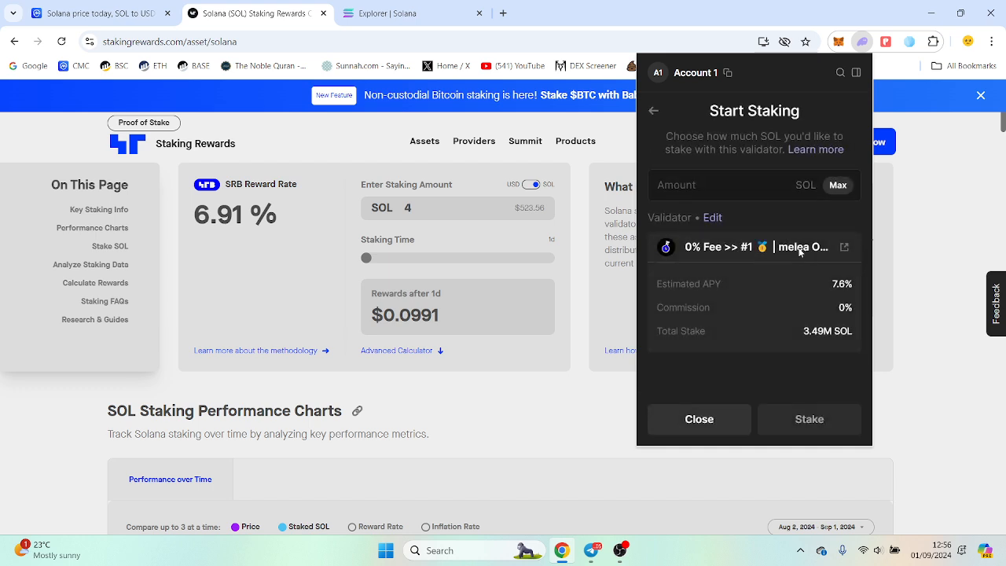
pyautogui.write('0.5')
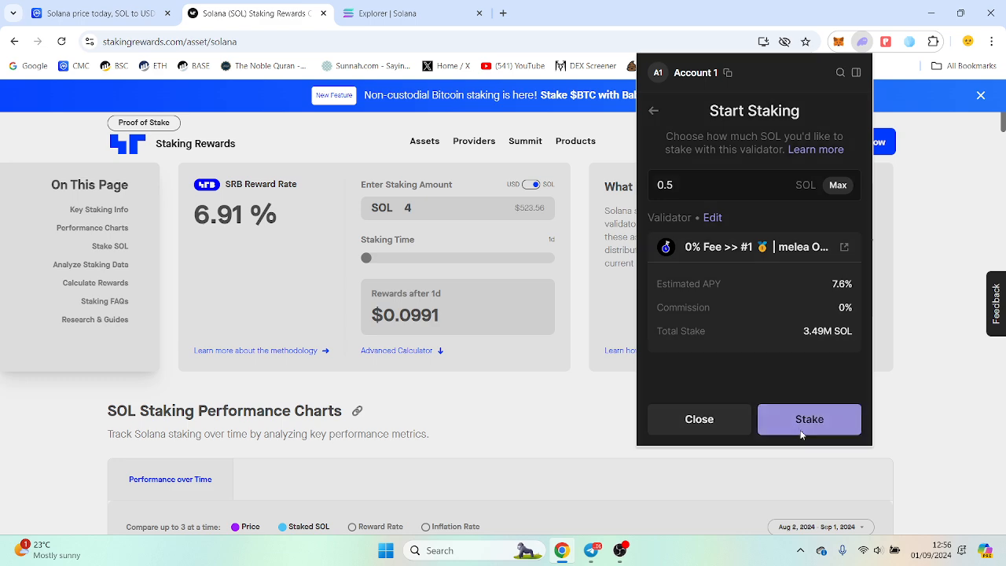
pyautogui.click(808, 418)
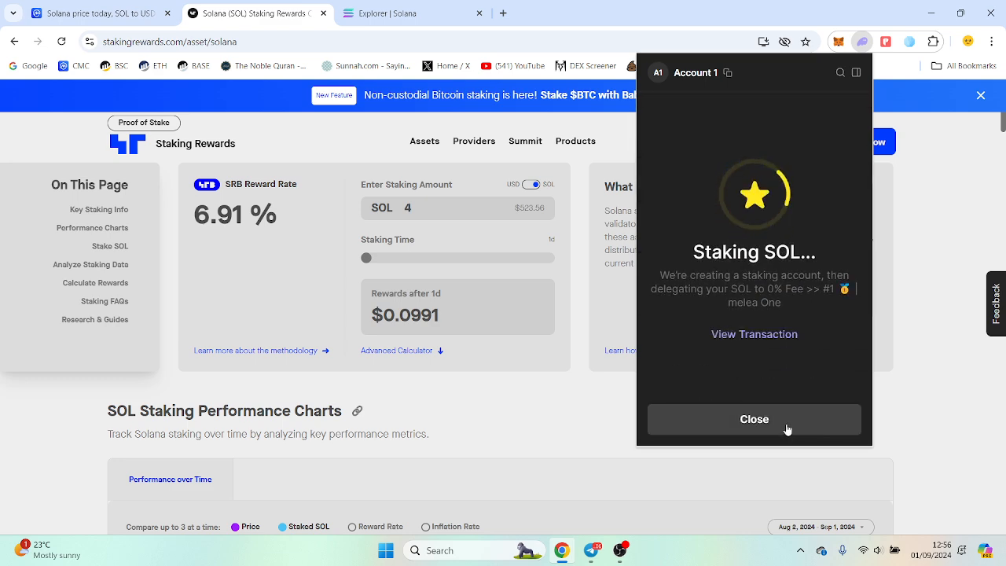
pyautogui.moveTo(822, 352)
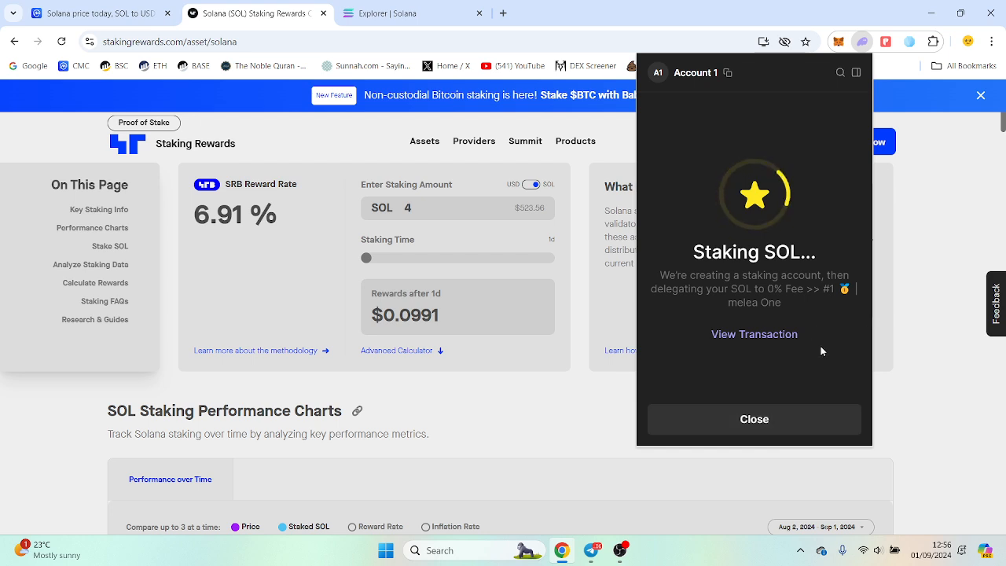
pyautogui.moveTo(783, 258)
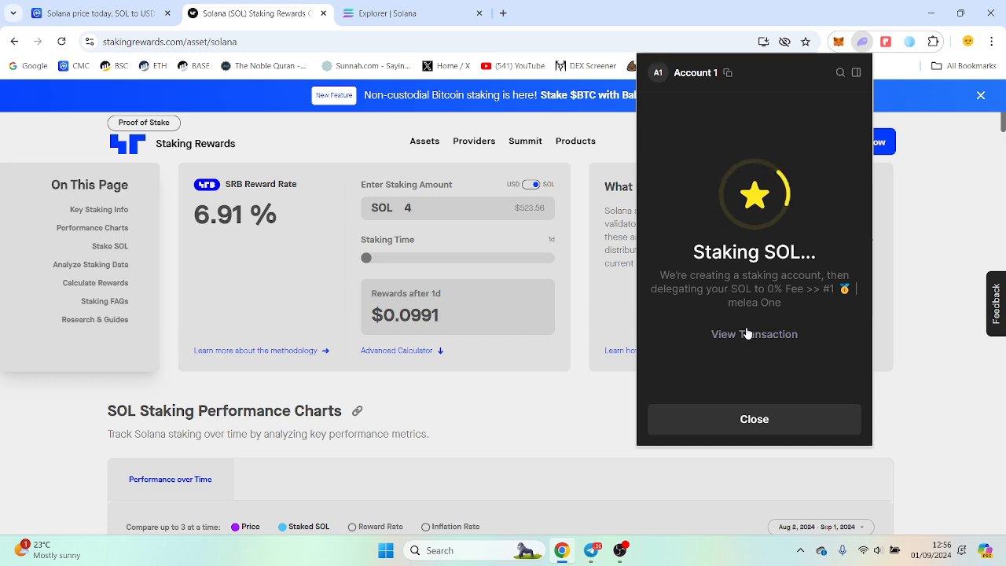
pyautogui.click(755, 418)
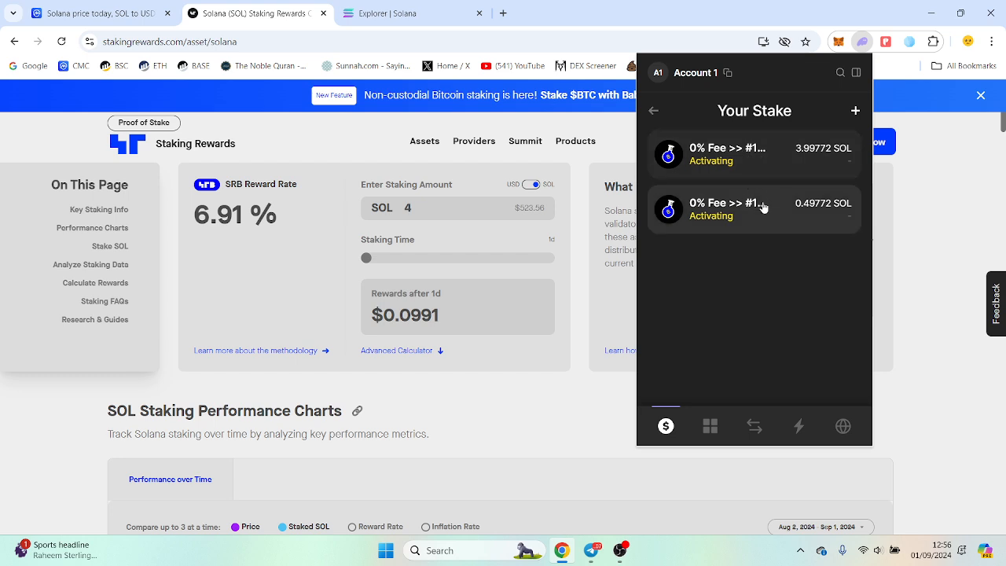
pyautogui.click(755, 209)
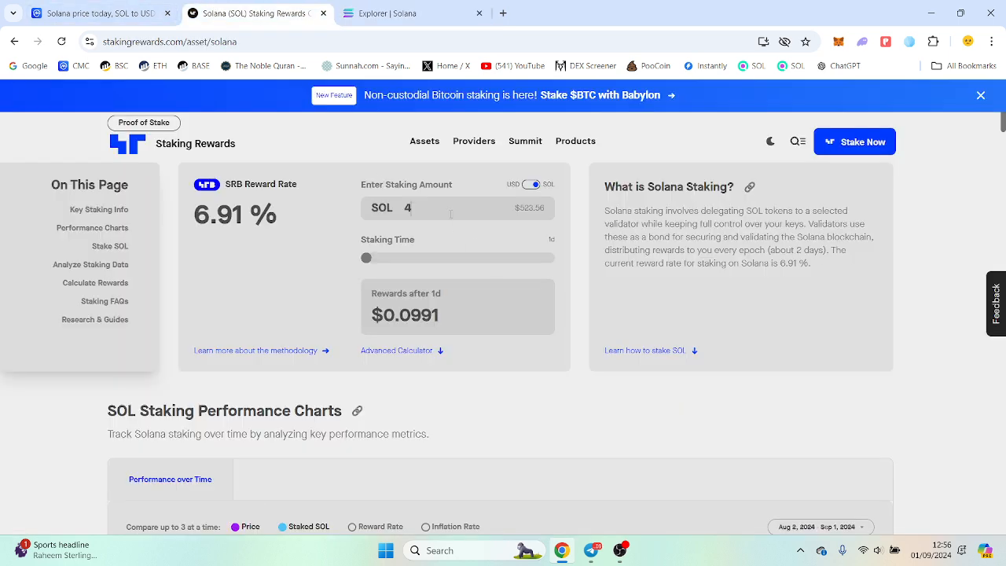
# Set the amount to 4.5 SOL and compare rewards over ~3.5 months, 13 days and 1 month 13 days
pyautogui.write('.5')
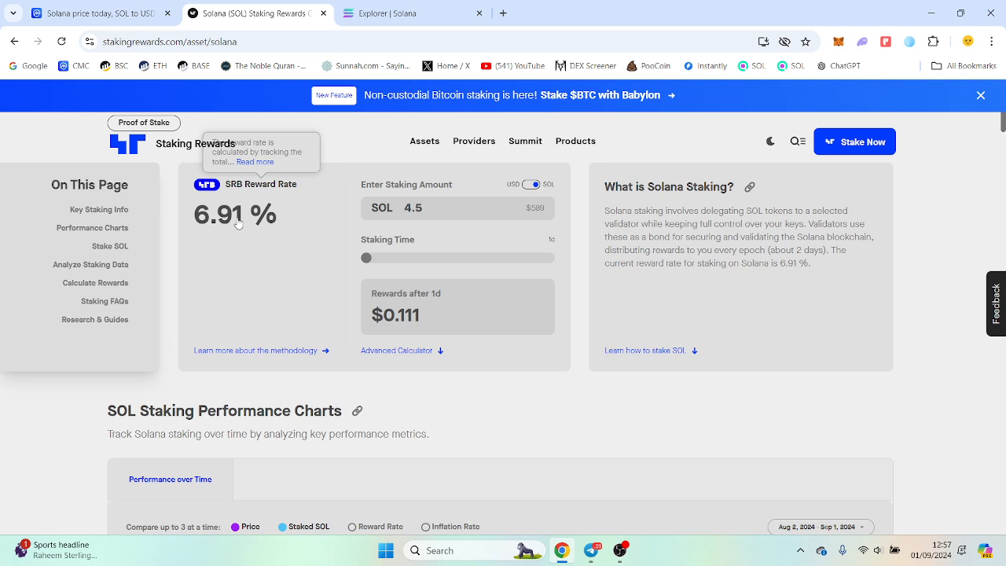
pyautogui.moveTo(276, 239)
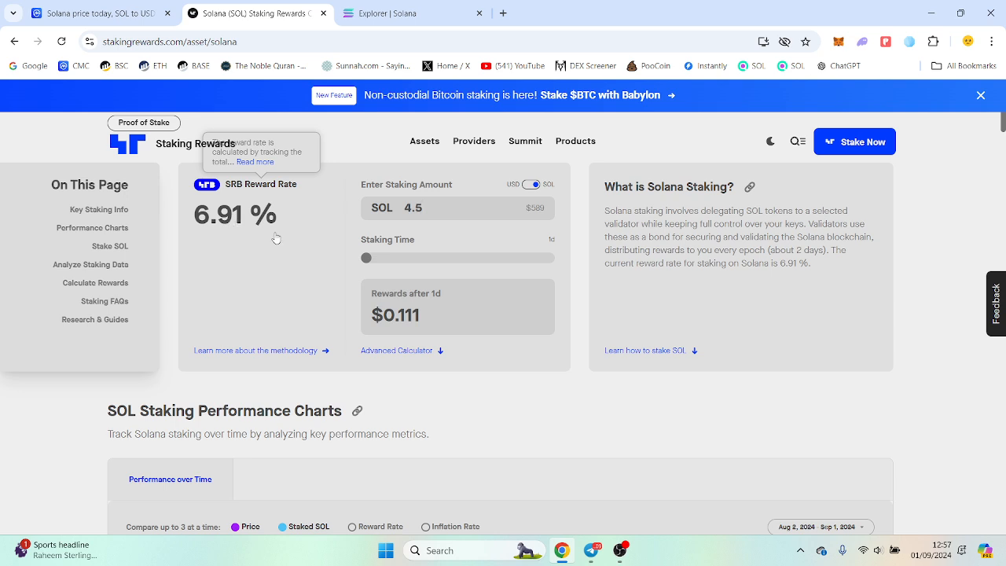
pyautogui.moveTo(366, 258); pyautogui.dragTo(371, 258)
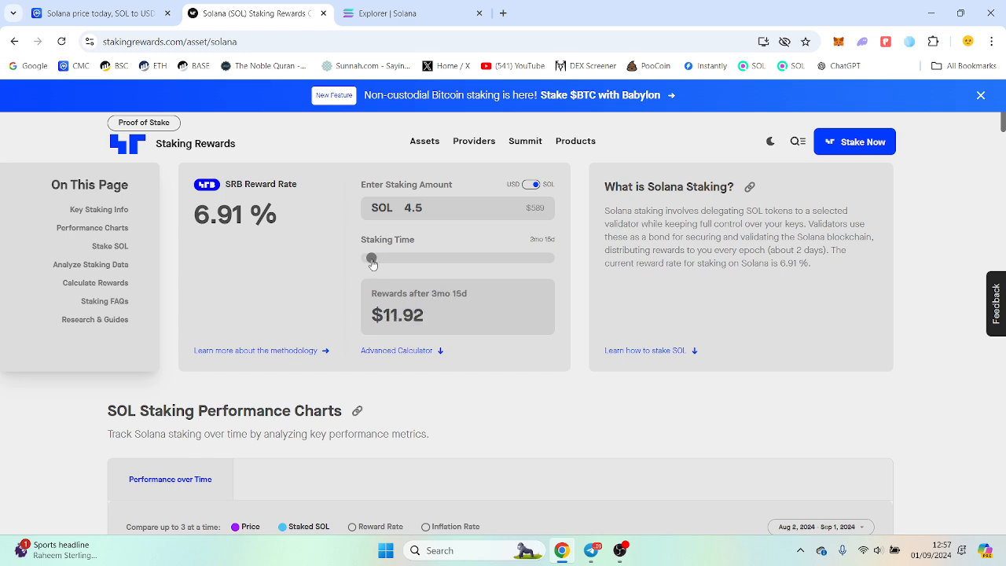
pyautogui.moveTo(371, 258); pyautogui.dragTo(366, 258)
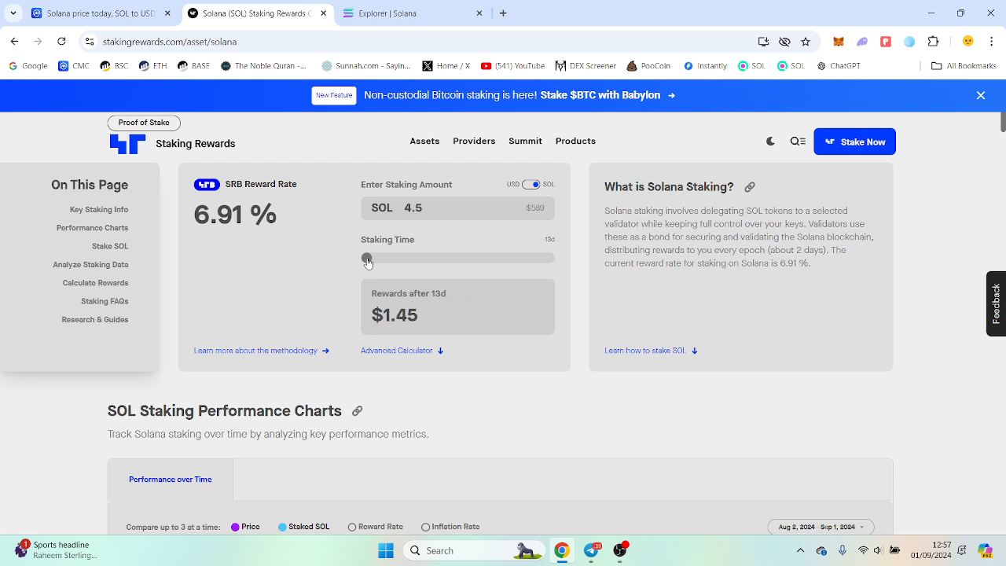
pyautogui.moveTo(365, 258); pyautogui.dragTo(369, 257)
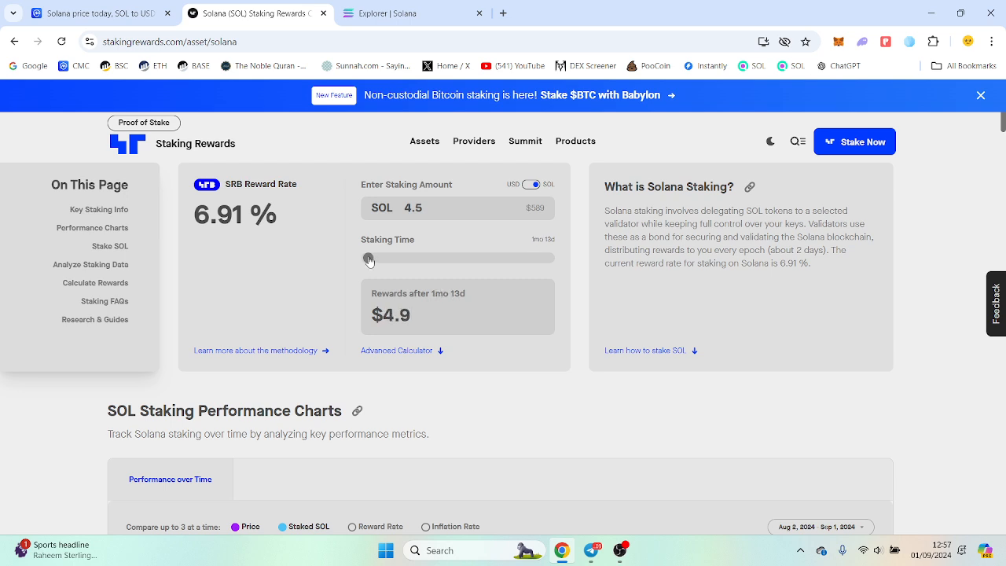
pyautogui.moveTo(368, 258); pyautogui.dragTo(365, 258)
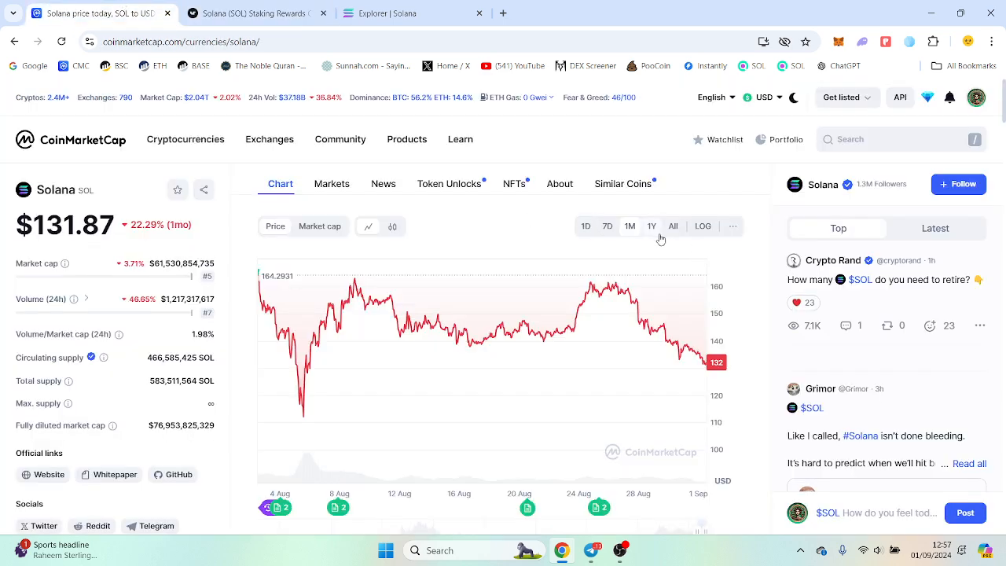
# Return from CoinMarketCap's Solana chart to the Staking Rewards calculator tab
pyautogui.click(607, 226)
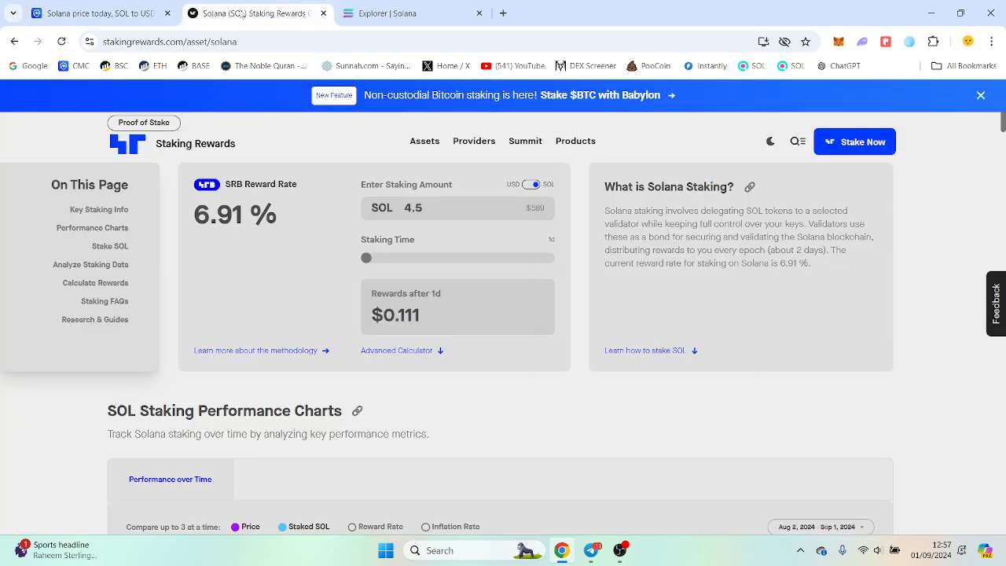
pyautogui.moveTo(315, 268)
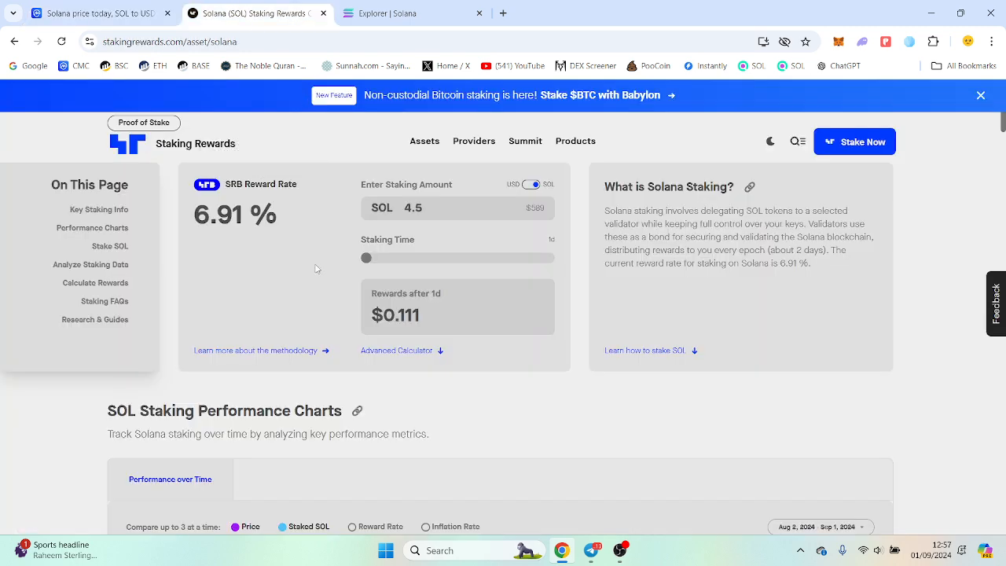